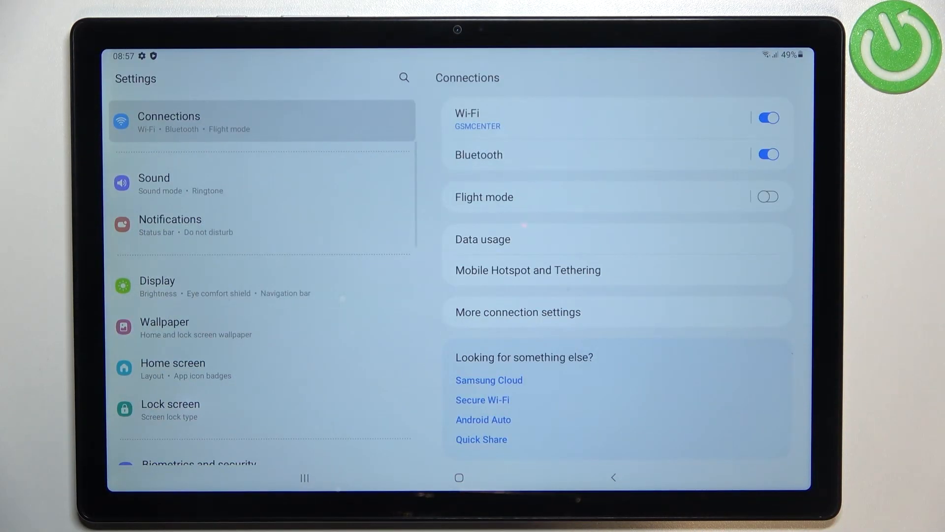
Open the About tablet page showing model name, number and serial details.
scroll("down", 3)
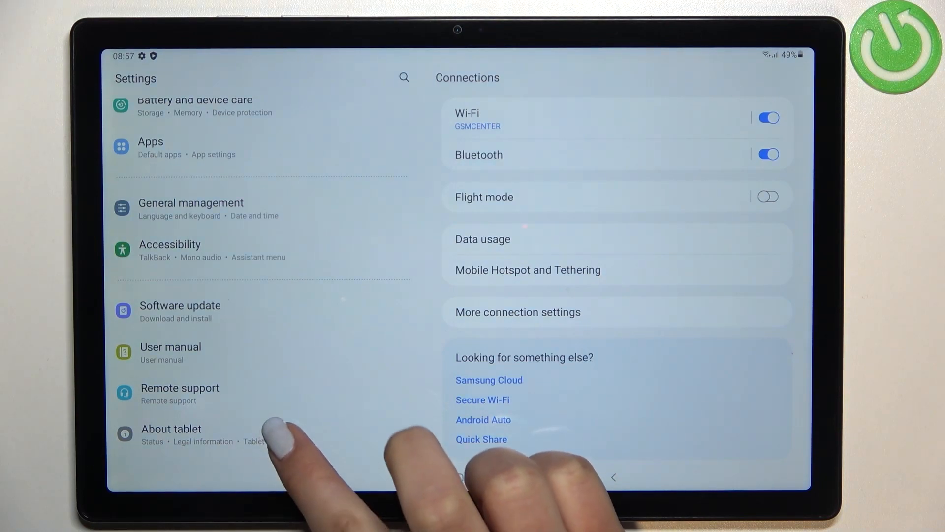
left_click(171, 429)
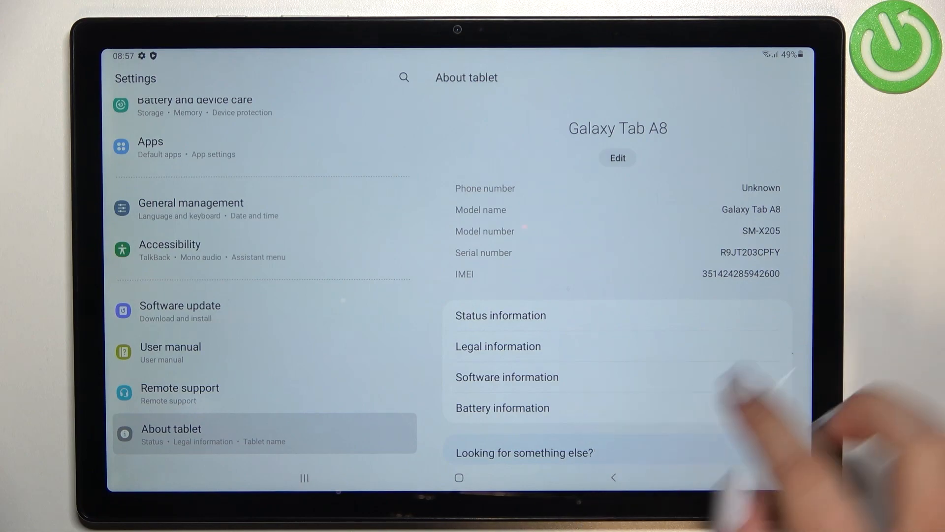
Open Software information to reach the Build number entry.
left_click(507, 377)
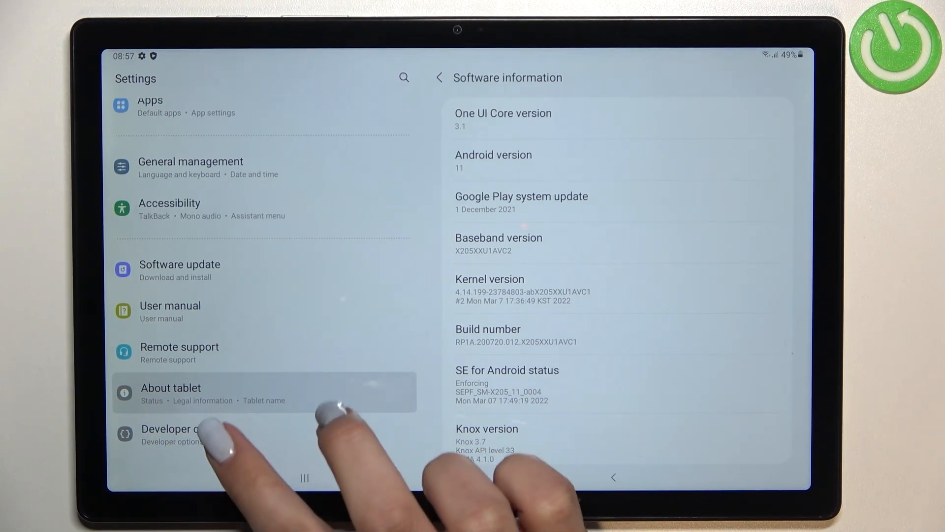
Open Developer options and browse down through its long list of settings.
left_click(175, 434)
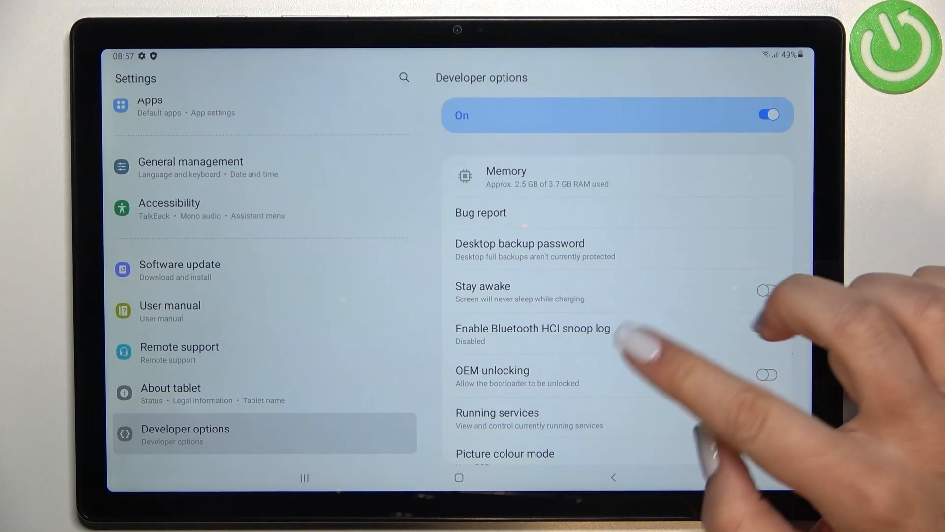
scroll("down", 3)
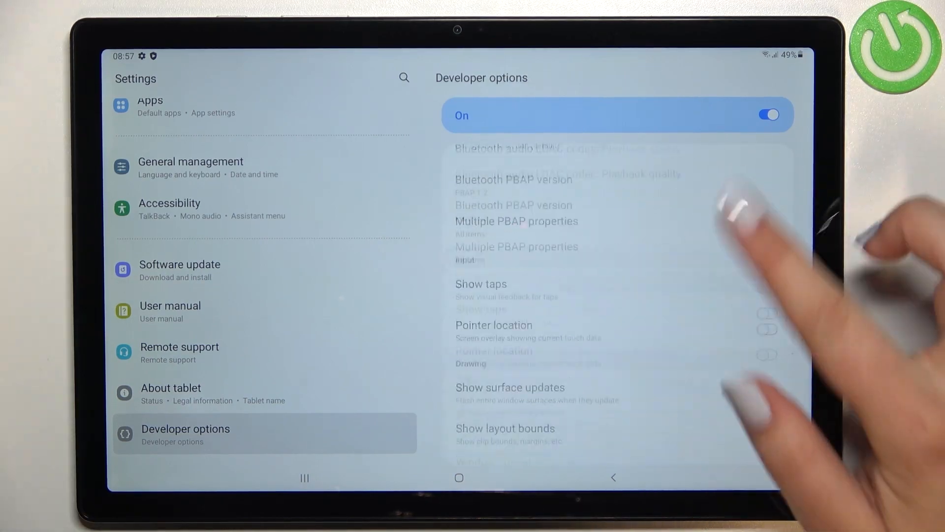
scroll("down", 3)
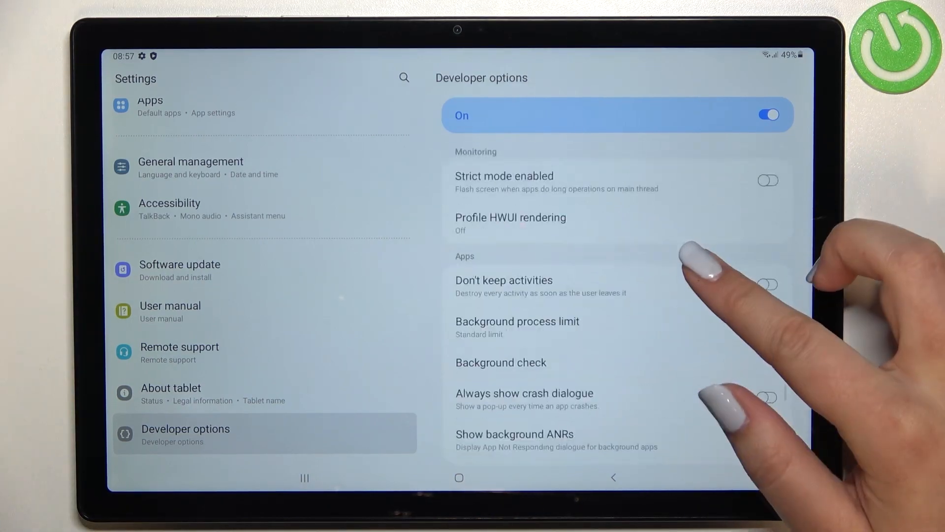
scroll("down", 3)
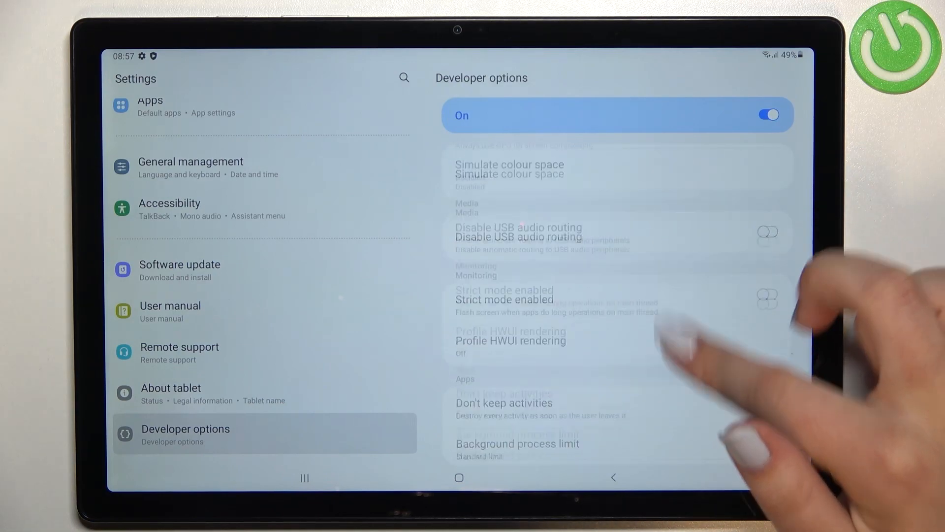
scroll("down", 3)
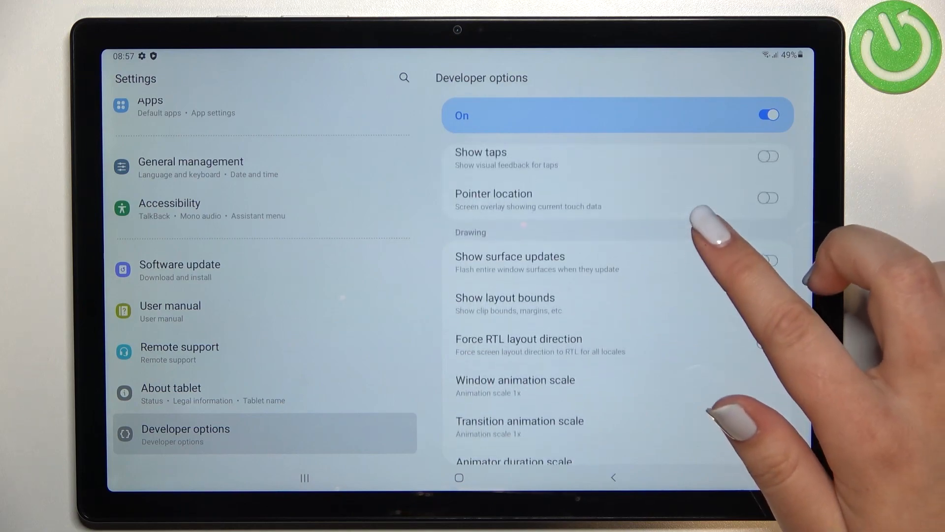
scroll("down", 3)
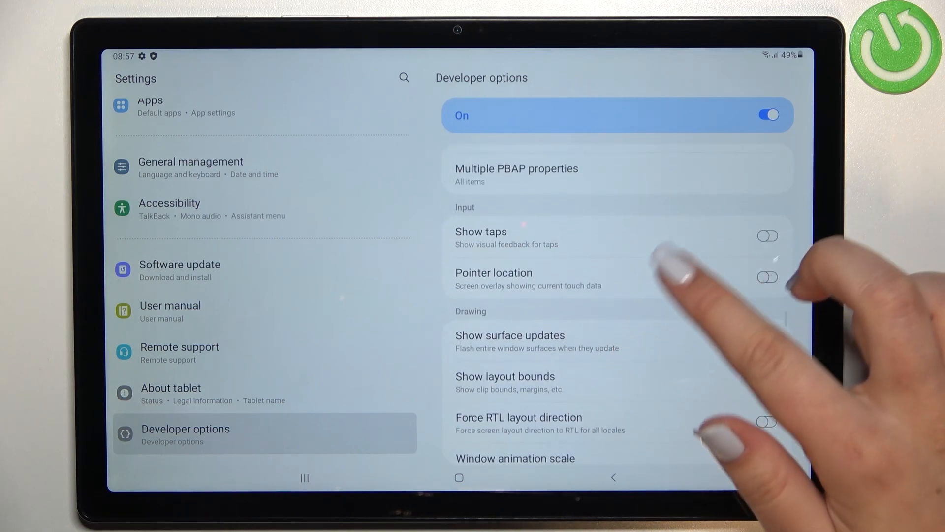
scroll("down", 3)
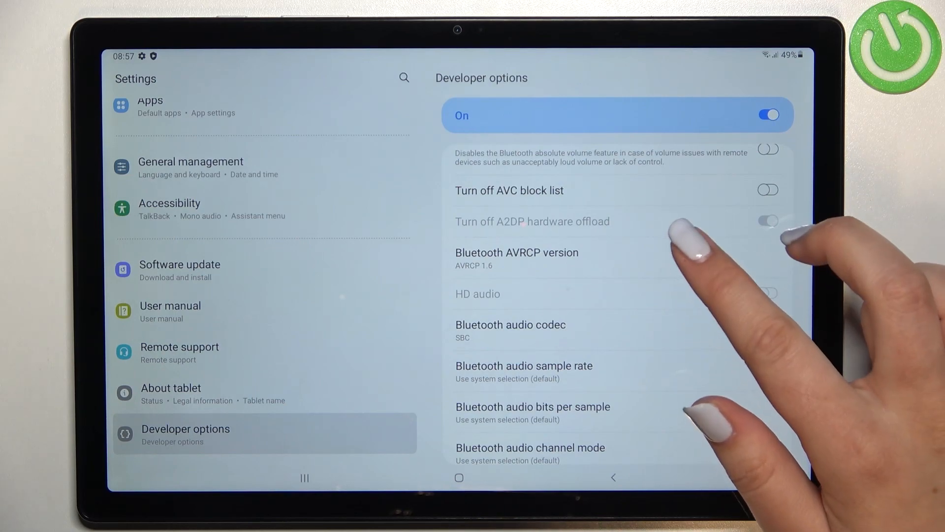
scroll("down", 3)
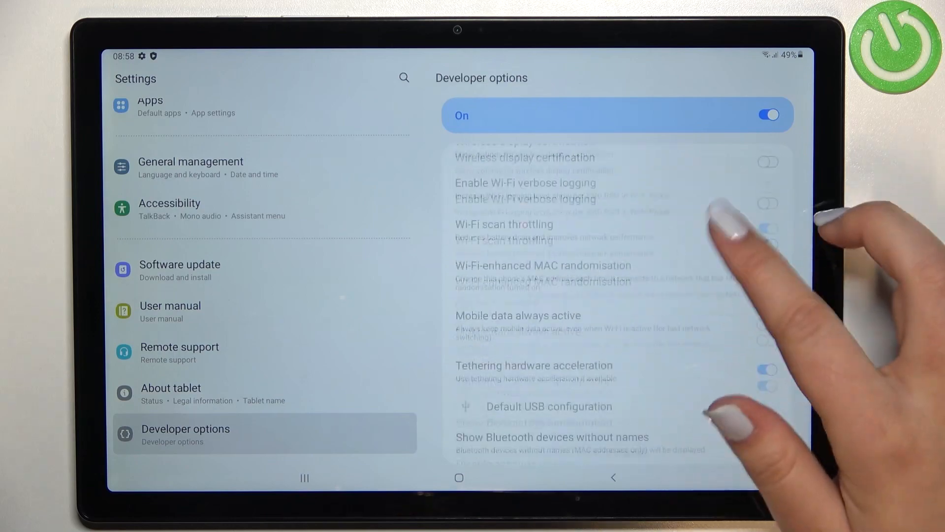
scroll("down", 3)
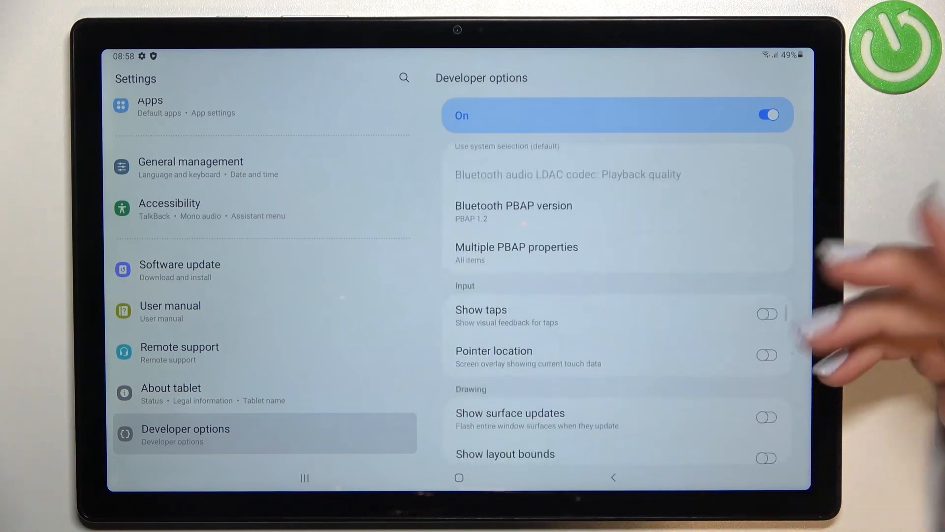
left_click(767, 355)
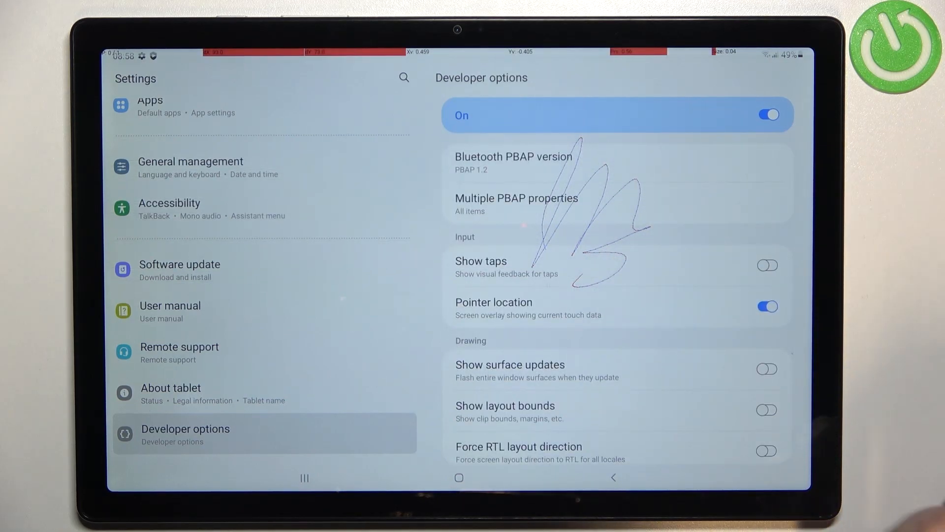
left_click(767, 307)
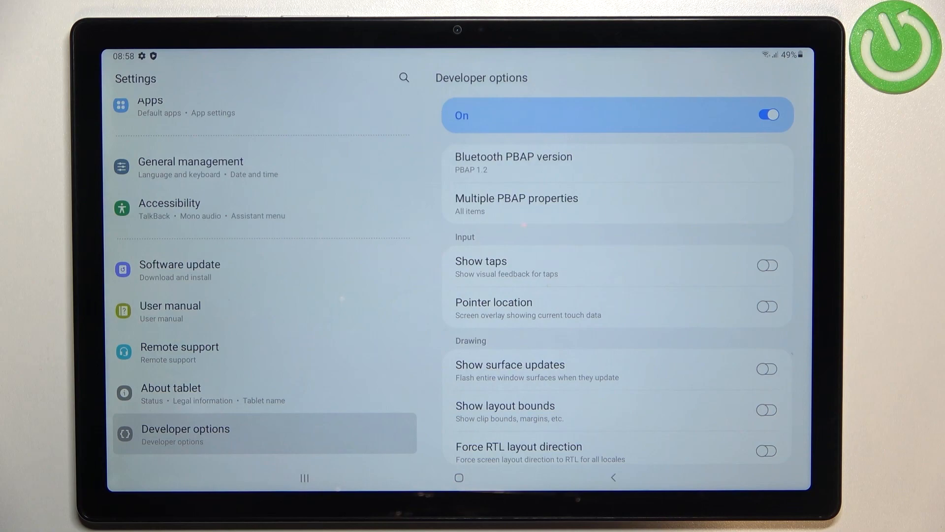
scroll("down", 3)
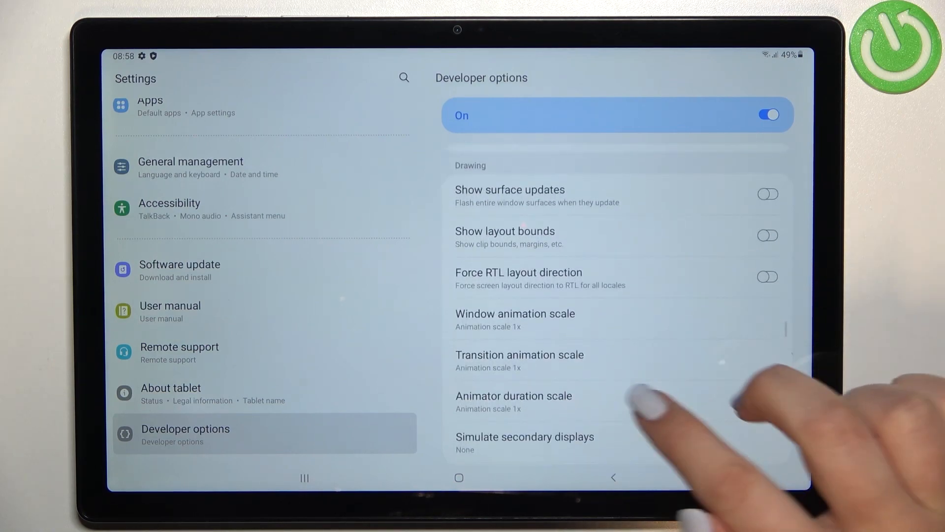
scroll("down", 3)
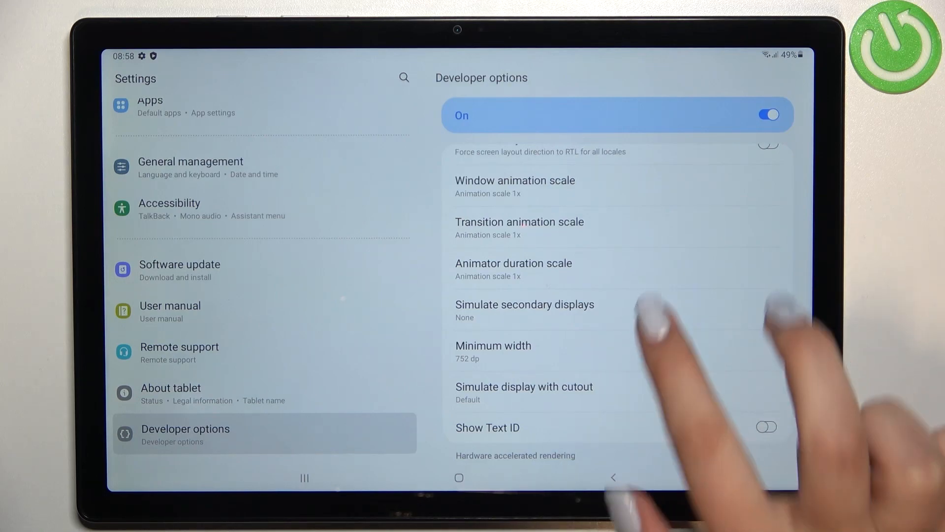
left_click(524, 304)
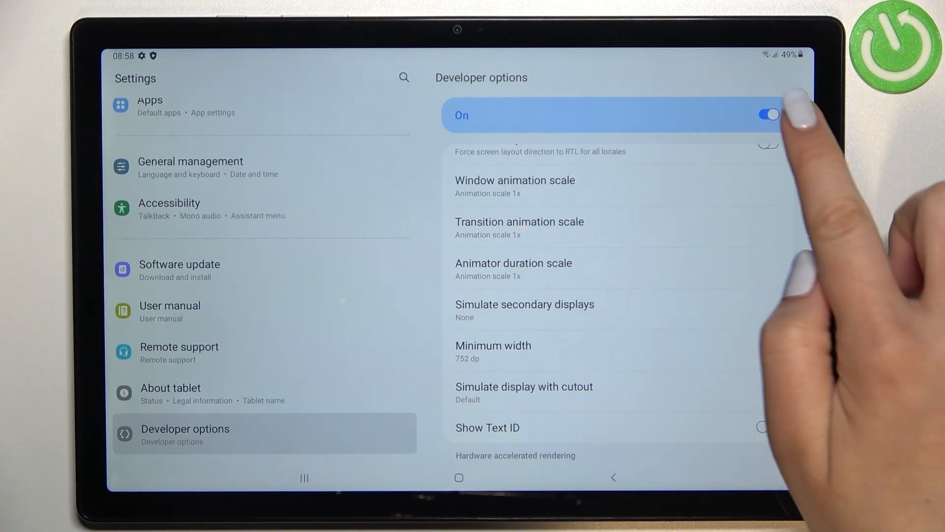
left_click(768, 113)
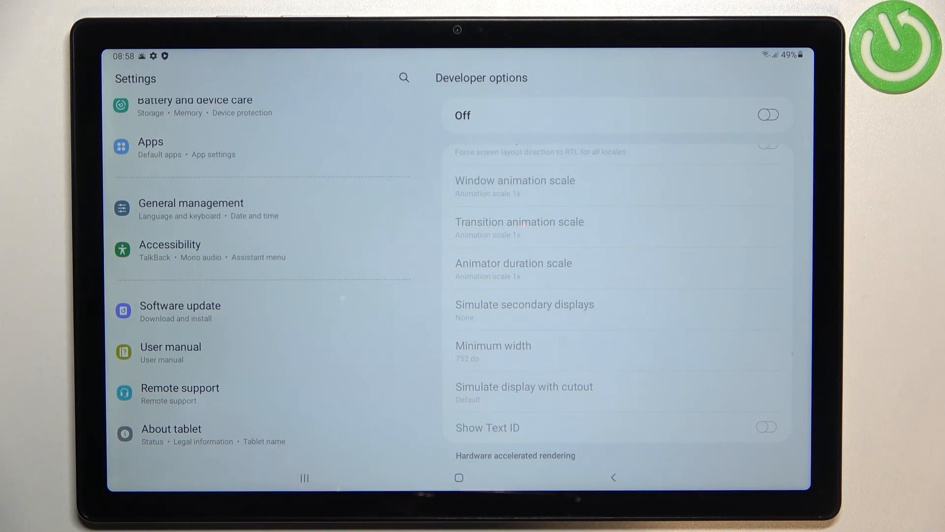
Leave Settings and return to the tablet's home screen.
left_click(459, 477)
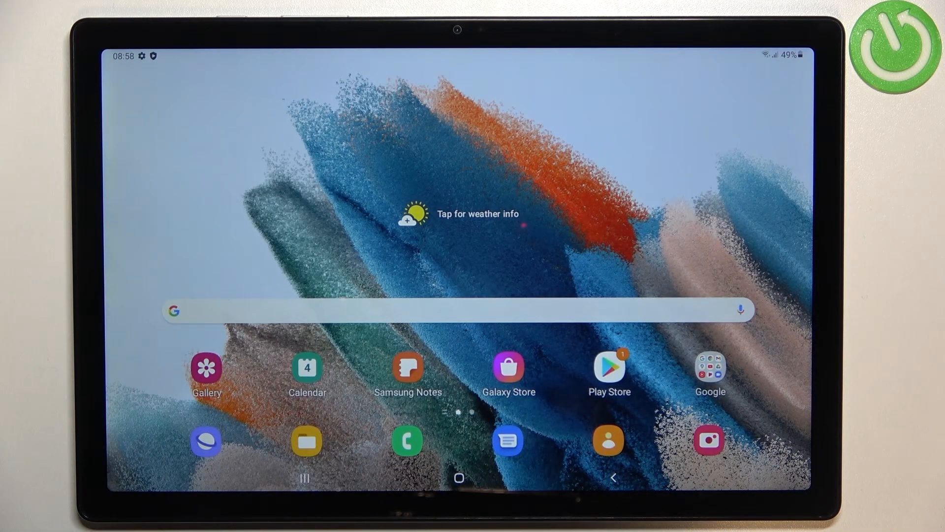